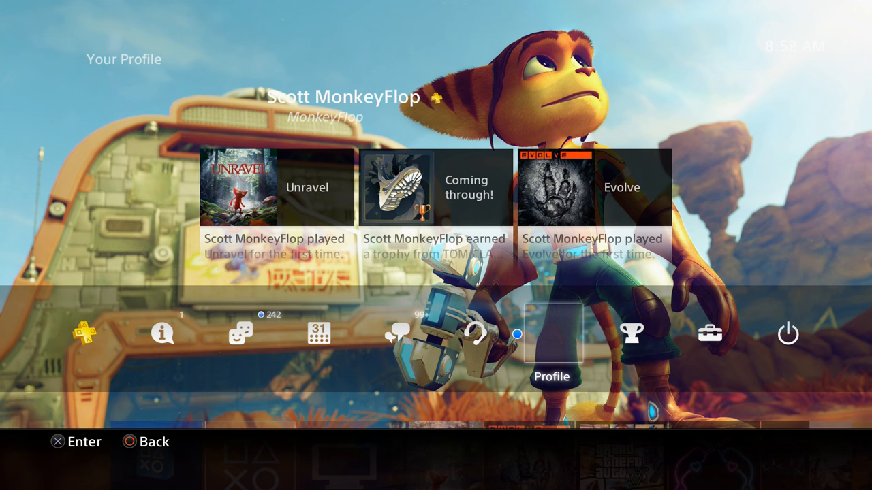
Select the Profile tile on the function screen to show your account overview.
click(553, 334)
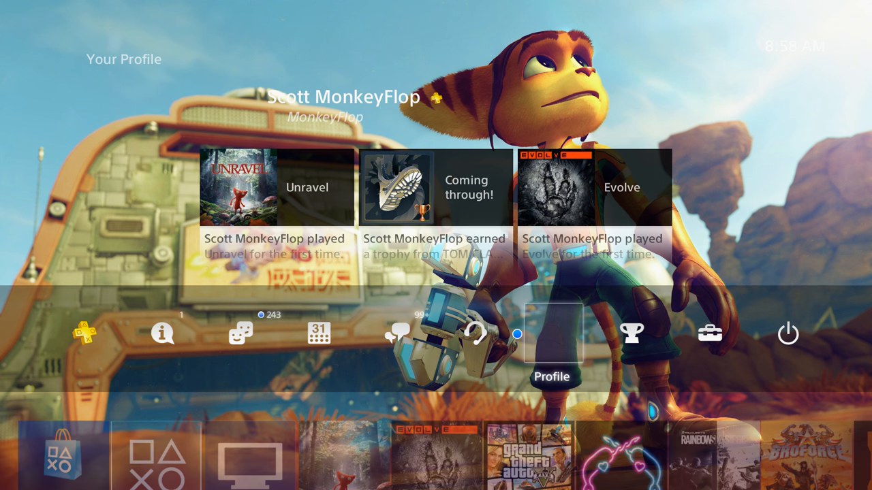
click(553, 334)
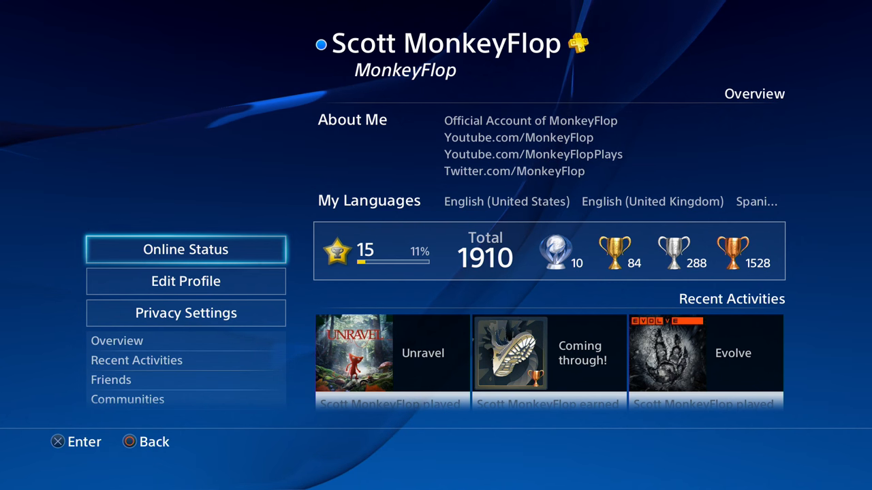
Pick Appear Offline from the Online Status dropdown, raising its explanatory notice.
click(186, 250)
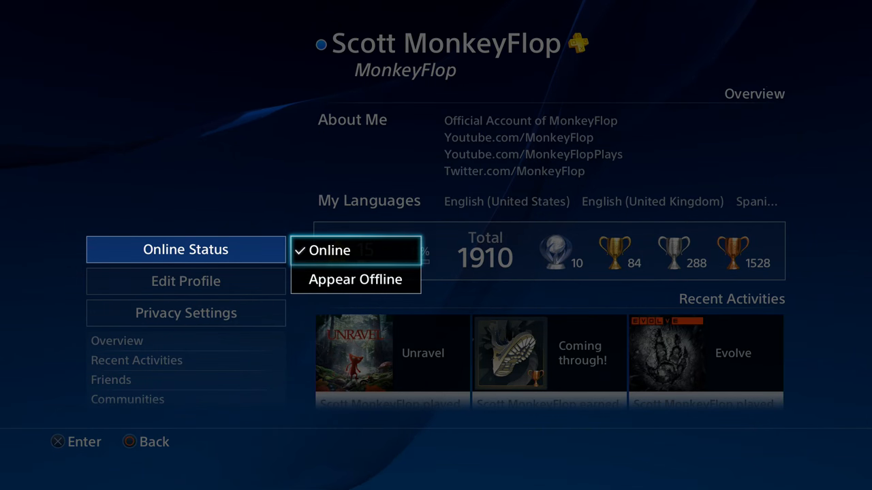
click(354, 278)
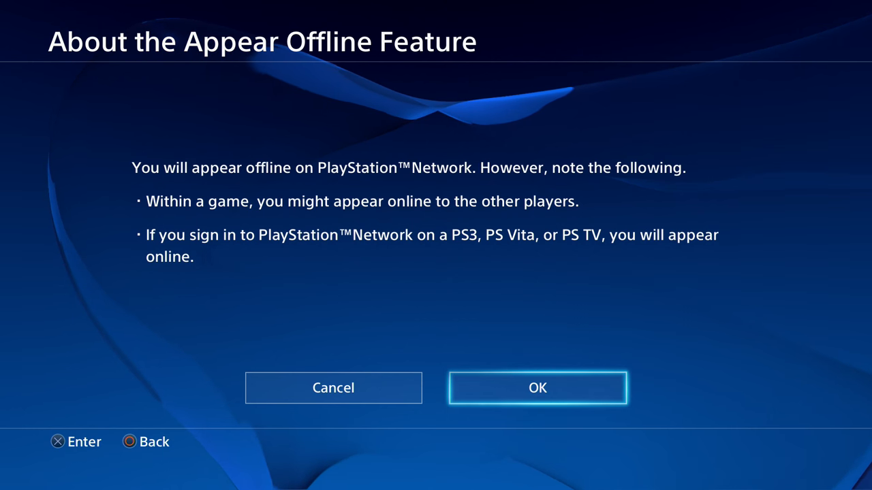
Confirm OK on the About the Appear Offline Feature notice so the profile shows offline.
click(537, 387)
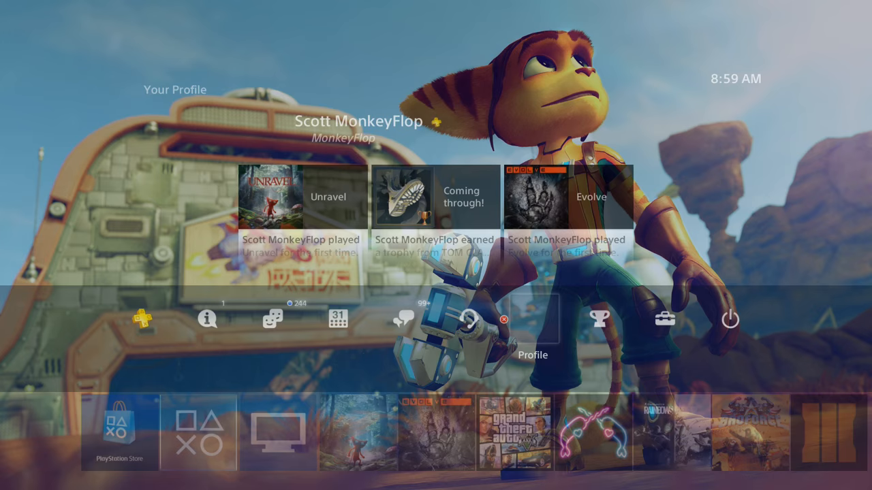
Reopen the profile and set Online Status back from Appear Offline to Online.
click(531, 321)
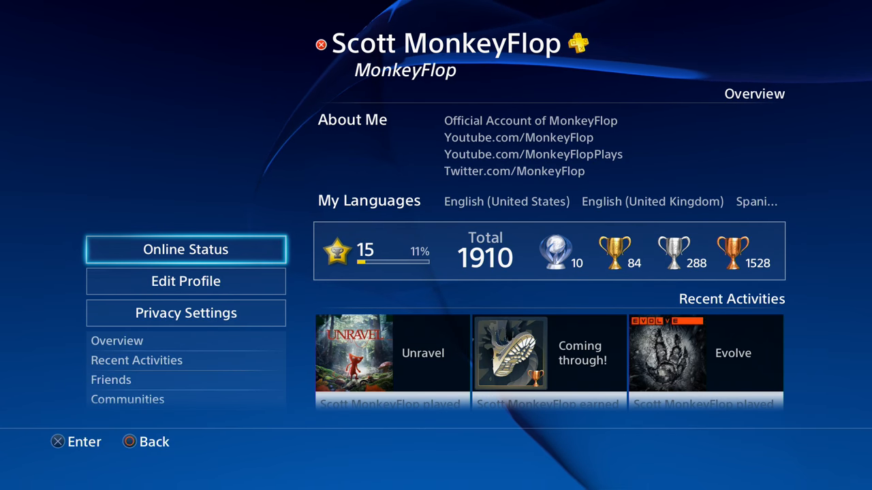
click(186, 248)
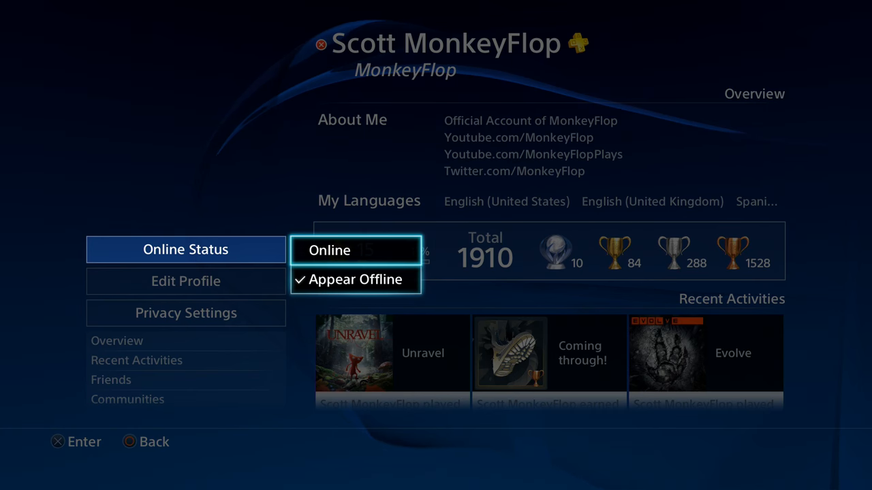
click(330, 250)
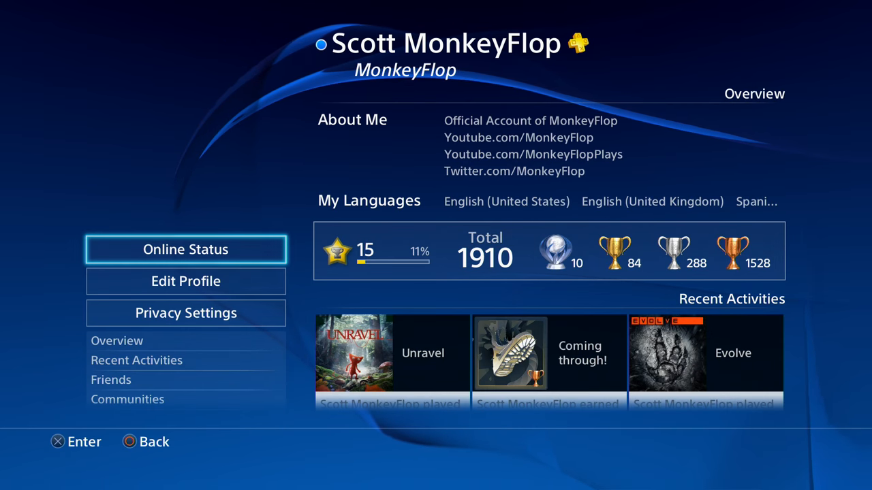